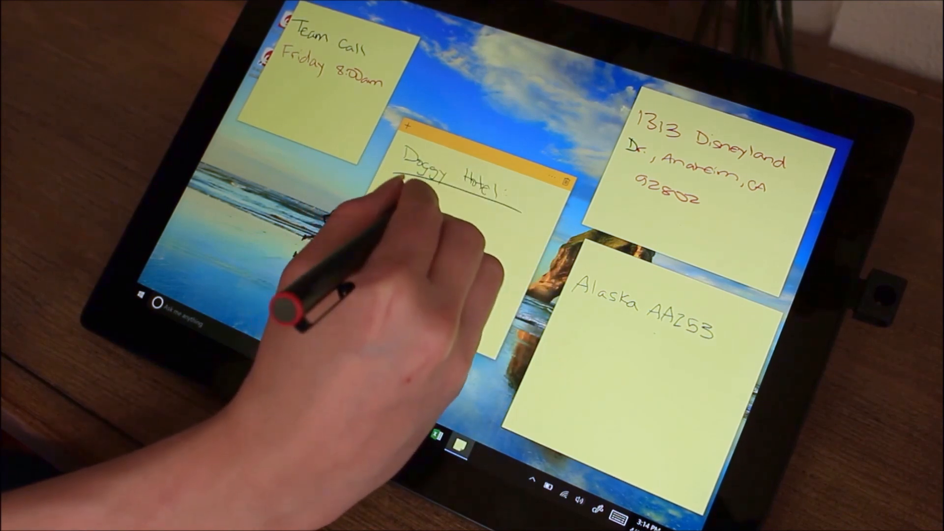
- Enter 253 in Sticky Notes while starting the 'Doggy Hotel' handwritten note
{"action": "type", "text": "253"}
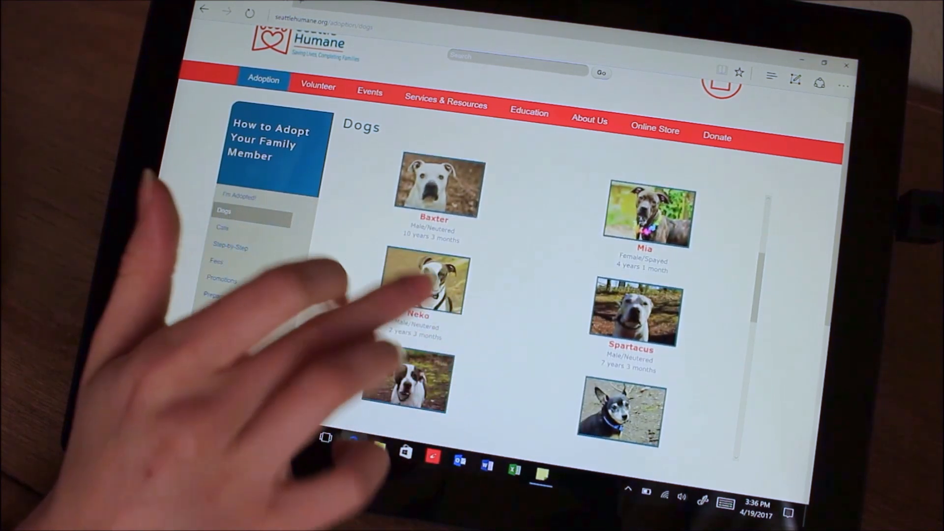
- Launch Screen Sketch to capture the Seattle Humane dog adoption page
{"action": "left_click", "coordinate": [425, 283]}
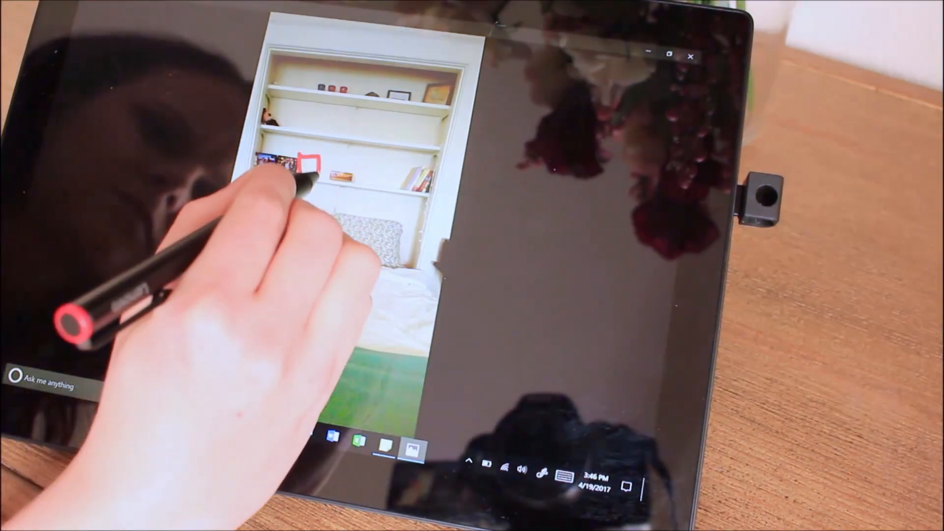
- Circle the item on the bedroom bookshelf in red ink
{"action": "left_click_drag", "start_coordinate": [314, 168], "coordinate": [385, 180]}
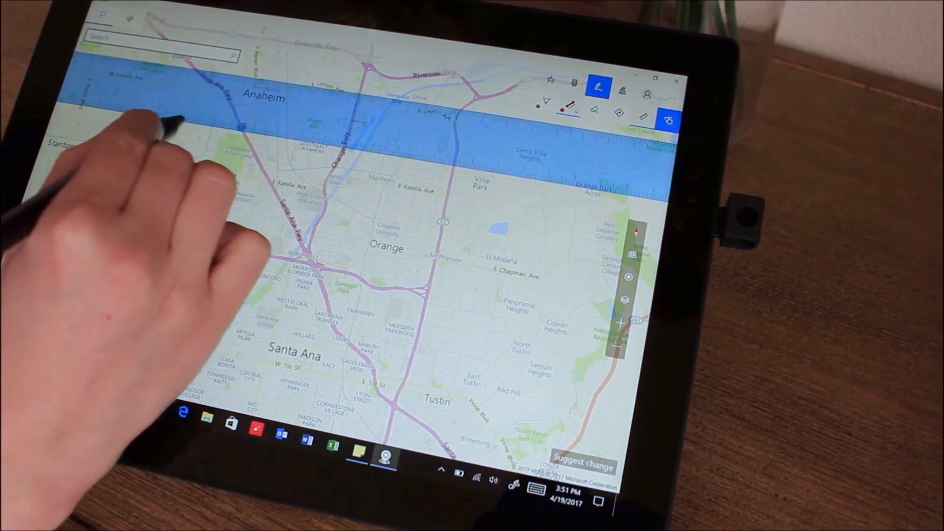
- Draw a straight ink line along the ruler across Anaheim and Orange
{"action": "left_click_drag", "start_coordinate": [156, 119], "coordinate": [398, 156]}
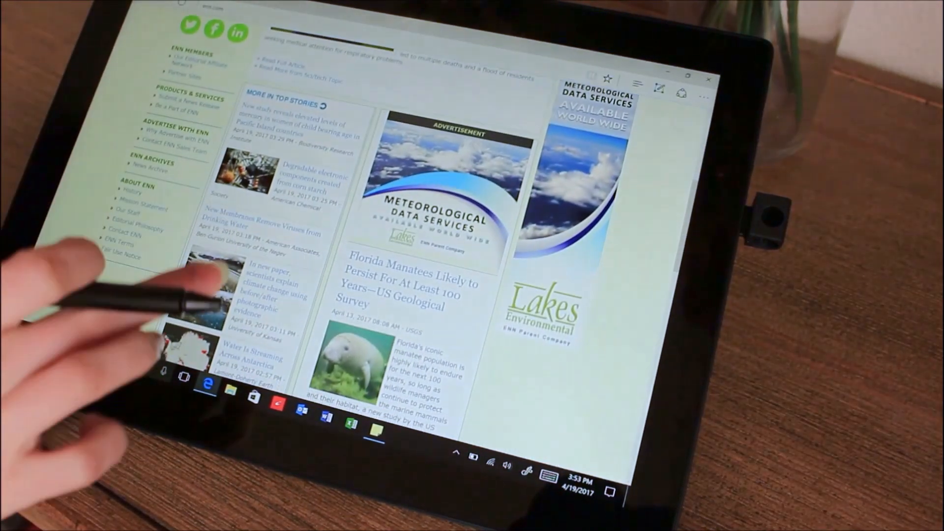
- Scroll to the Florida Manatees article and switch it to Reading view
{"action": "scroll", "scroll_direction": "down", "scroll_amount": 3}
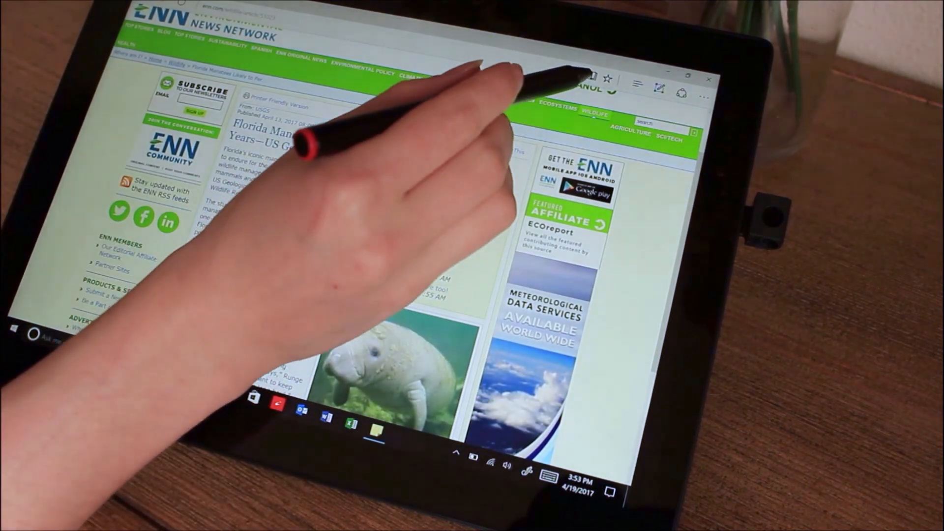
{"action": "left_click", "coordinate": [592, 78]}
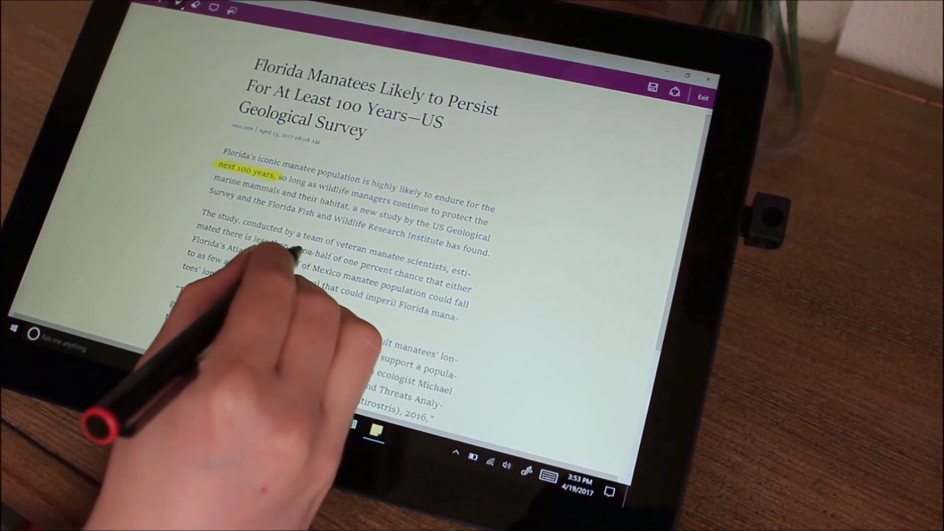
- Highlight 'a one-half of one percent chance' and draw a red arrow beside it
{"action": "left_click_drag", "start_coordinate": [295, 249], "coordinate": [428, 277]}
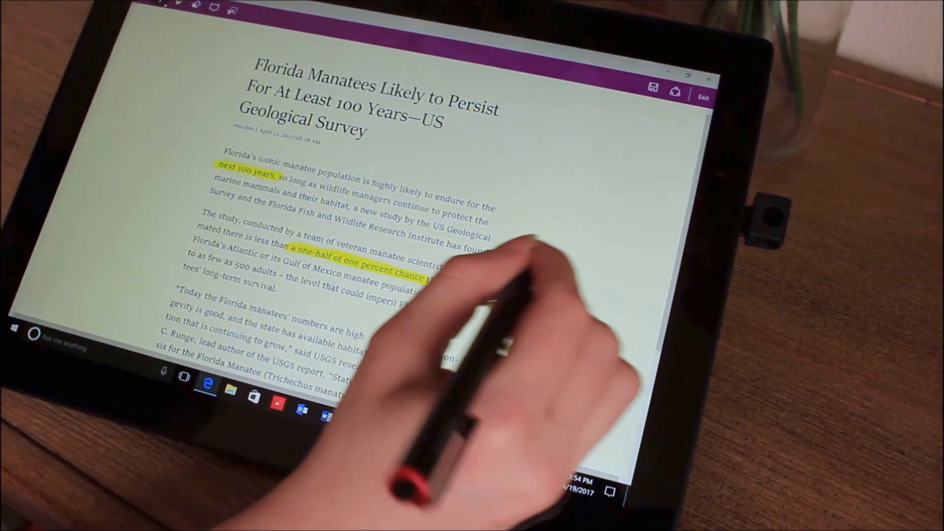
{"action": "left_click_drag", "start_coordinate": [530, 242], "coordinate": [506, 256]}
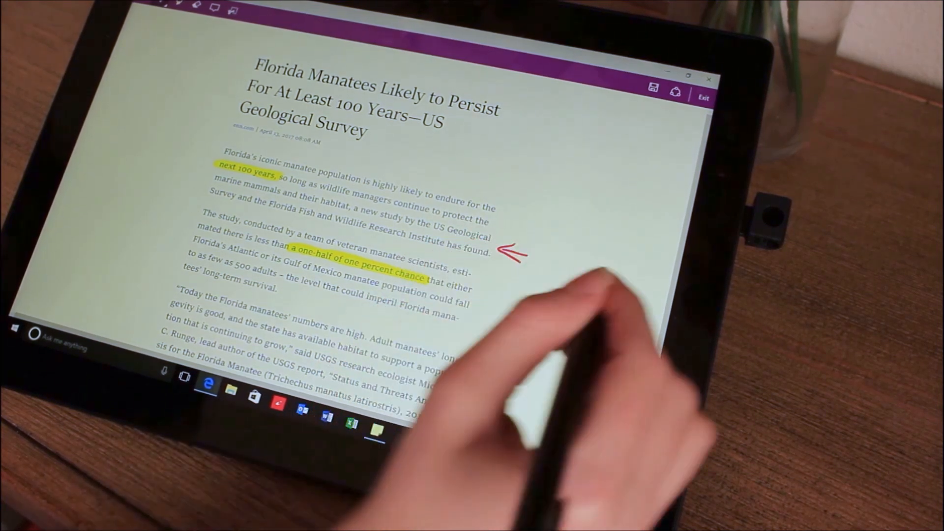